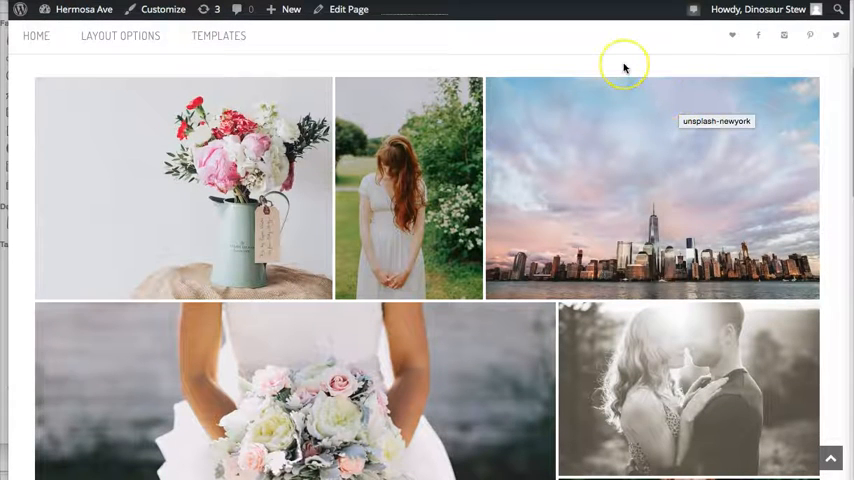
{"action": "mouse_move", "coordinate": [624, 67]}
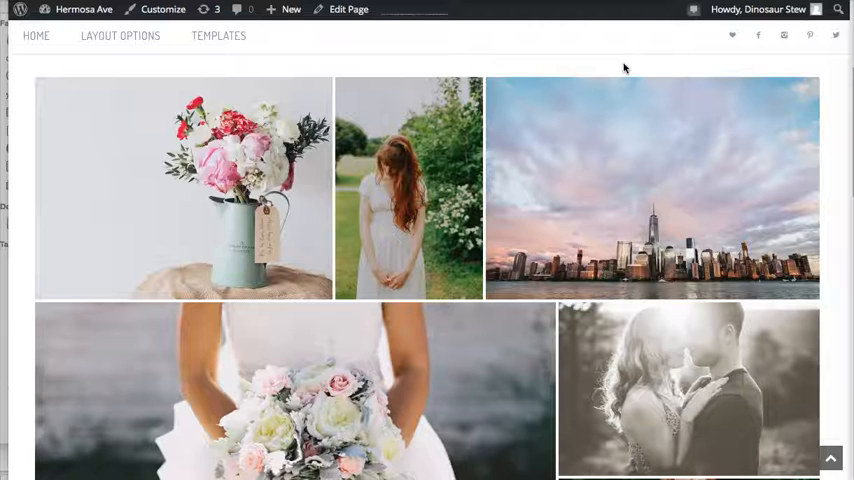
{"action": "mouse_move", "coordinate": [835, 122]}
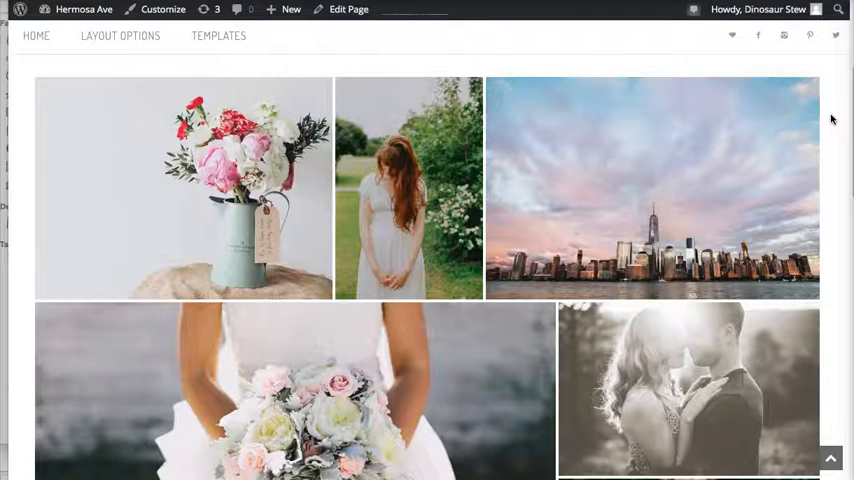
Step: Open the flower photo in the live gallery carousel, advance two photos, then close it
{"action": "scroll", "scroll_direction": "down", "scroll_amount": 3}
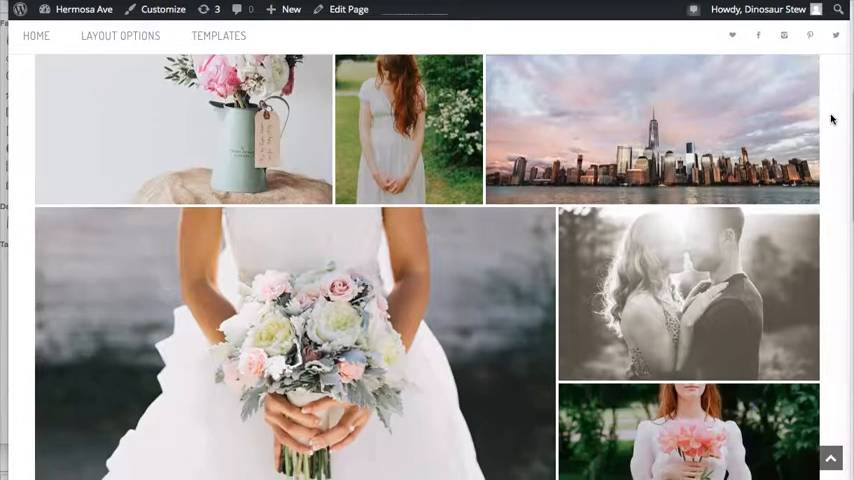
{"action": "scroll", "scroll_direction": "down", "scroll_amount": 3}
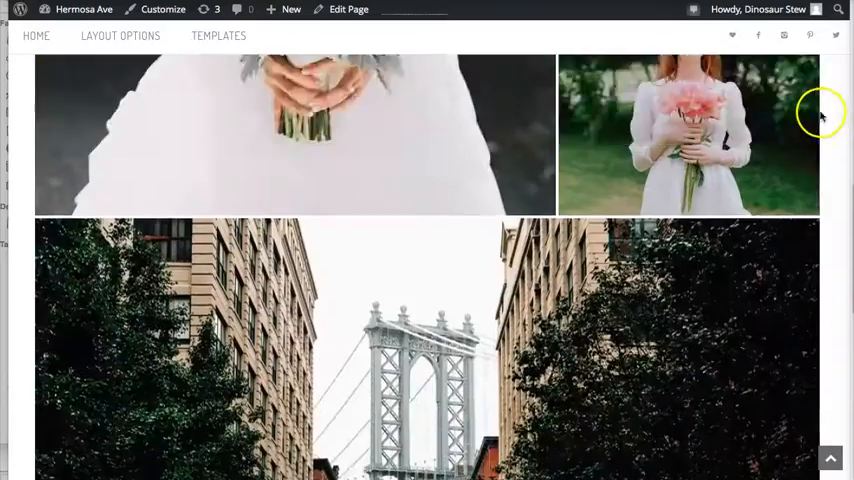
{"action": "scroll", "scroll_direction": "up", "scroll_amount": 3}
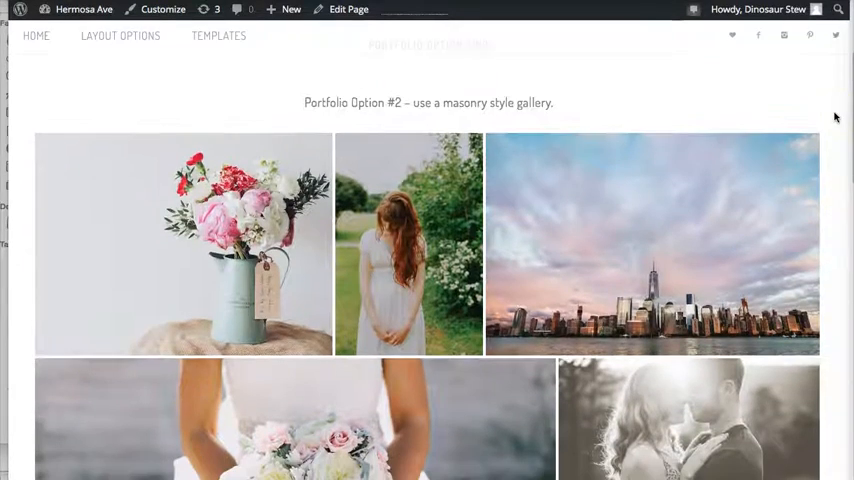
{"action": "scroll", "scroll_direction": "down", "scroll_amount": 3}
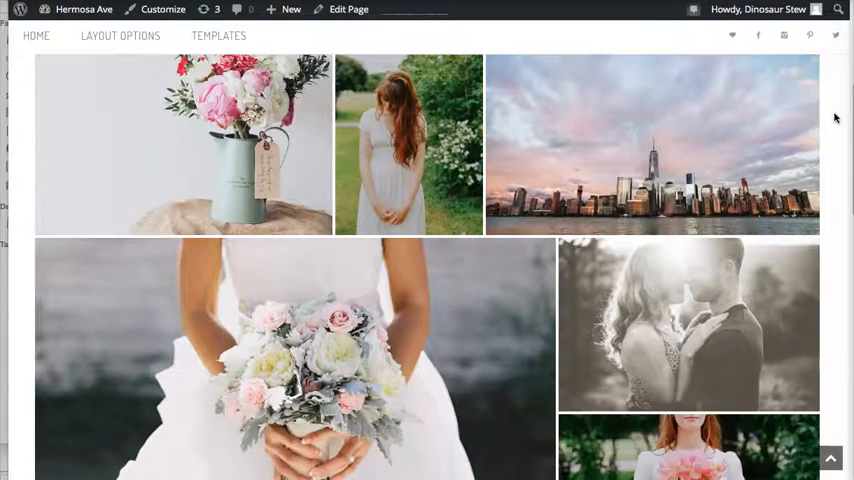
{"action": "mouse_move", "coordinate": [173, 152]}
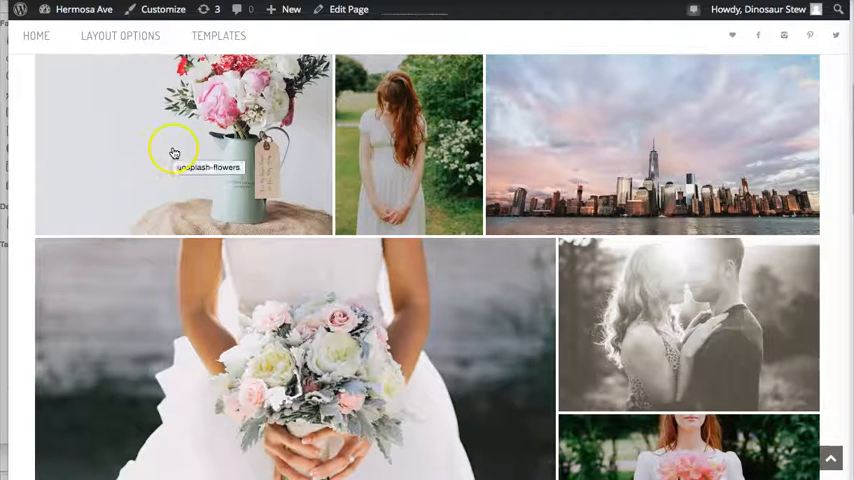
{"action": "left_click", "coordinate": [183, 150]}
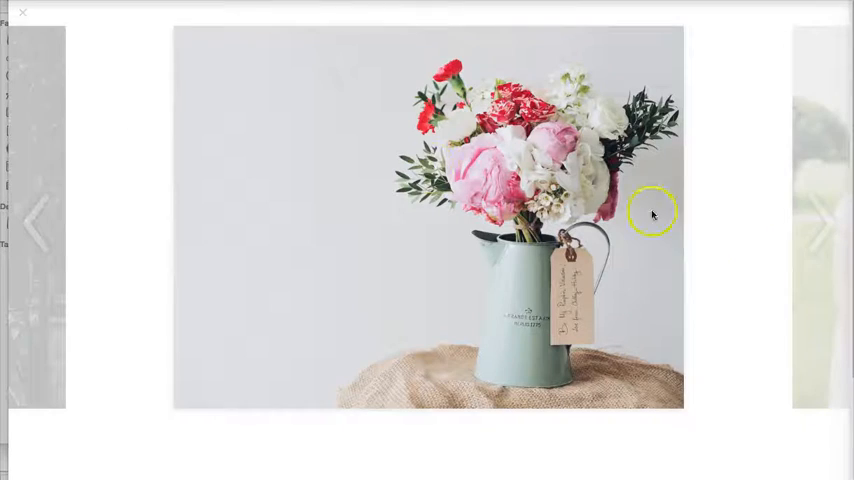
{"action": "left_click", "coordinate": [817, 222]}
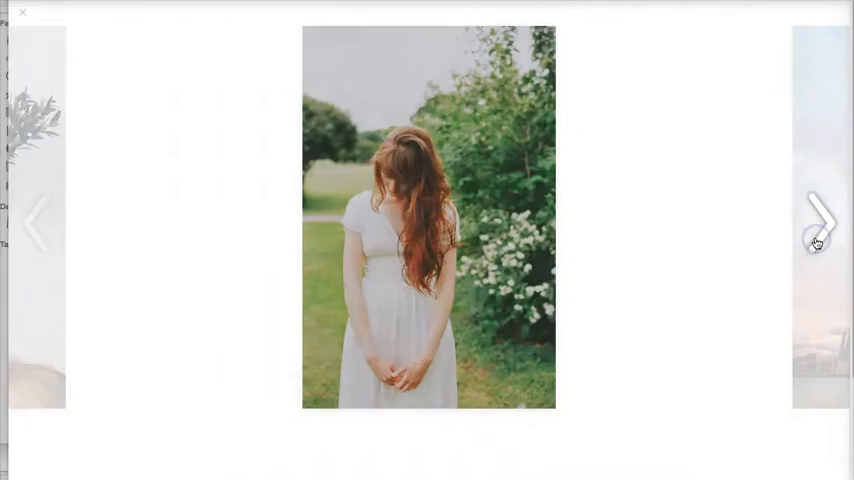
{"action": "left_click", "coordinate": [818, 222]}
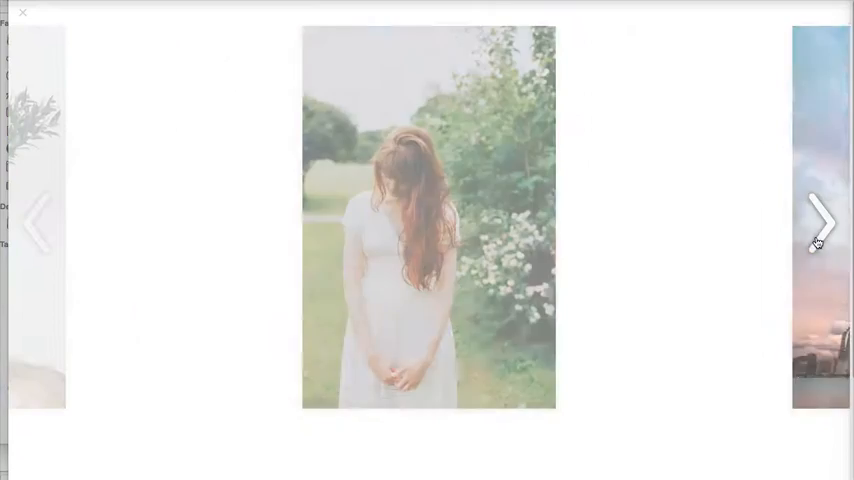
{"action": "left_click", "coordinate": [820, 222]}
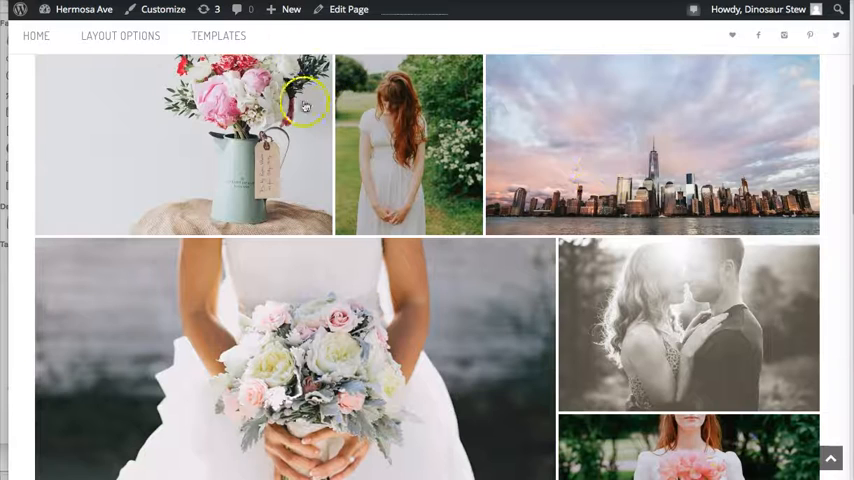
{"action": "scroll", "scroll_direction": "up", "scroll_amount": 3}
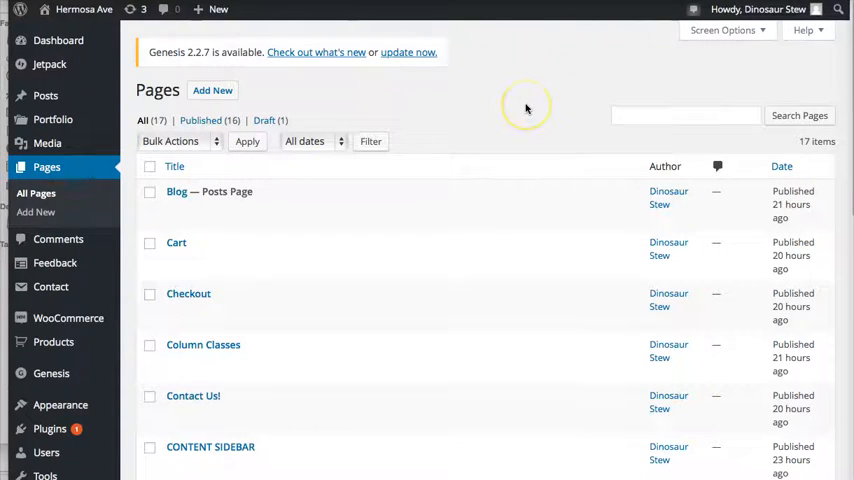
{"action": "mouse_move", "coordinate": [527, 105]}
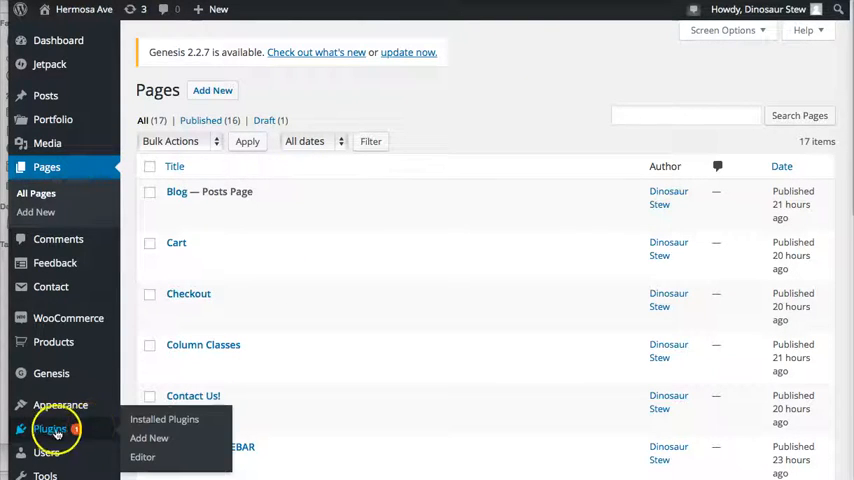
{"action": "mouse_move", "coordinate": [541, 102]}
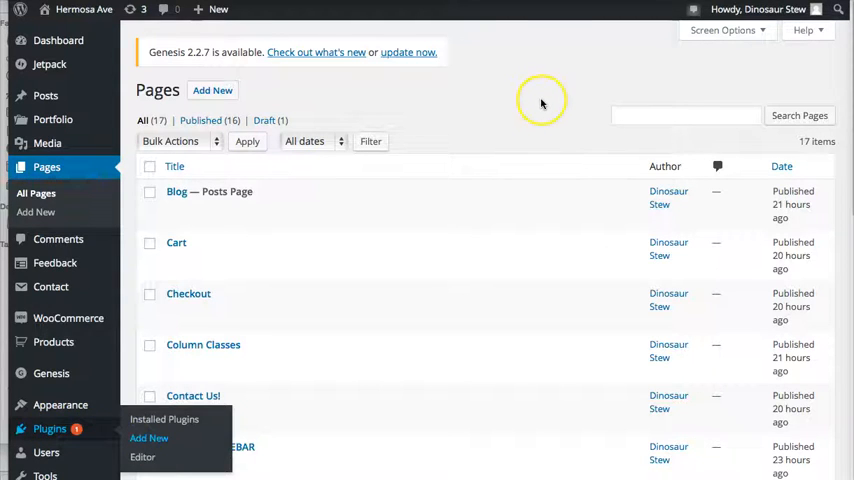
Step: Open Plugins > Add New, where Jetpack by WordPress.com is listed as Installed
{"action": "left_click", "coordinate": [148, 438]}
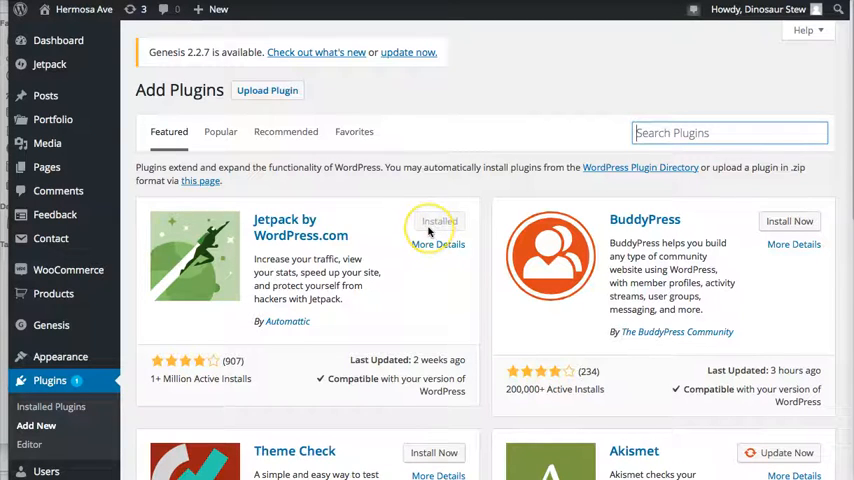
{"action": "mouse_move", "coordinate": [398, 208]}
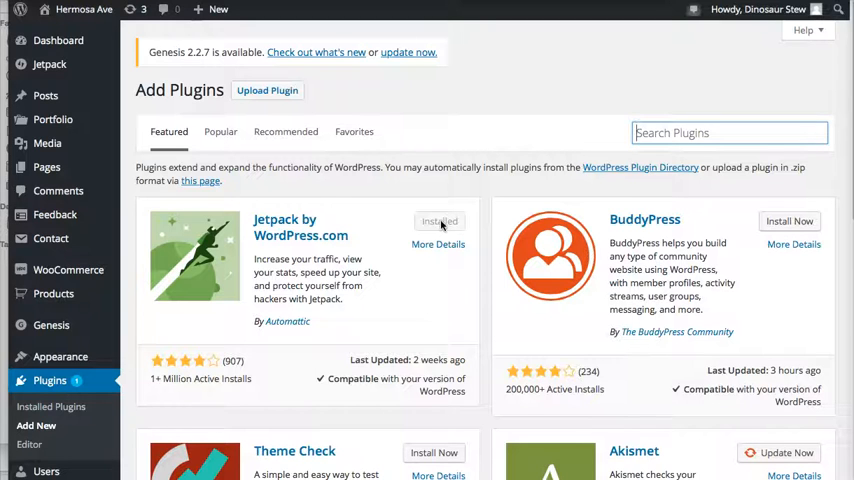
{"action": "mouse_move", "coordinate": [405, 205]}
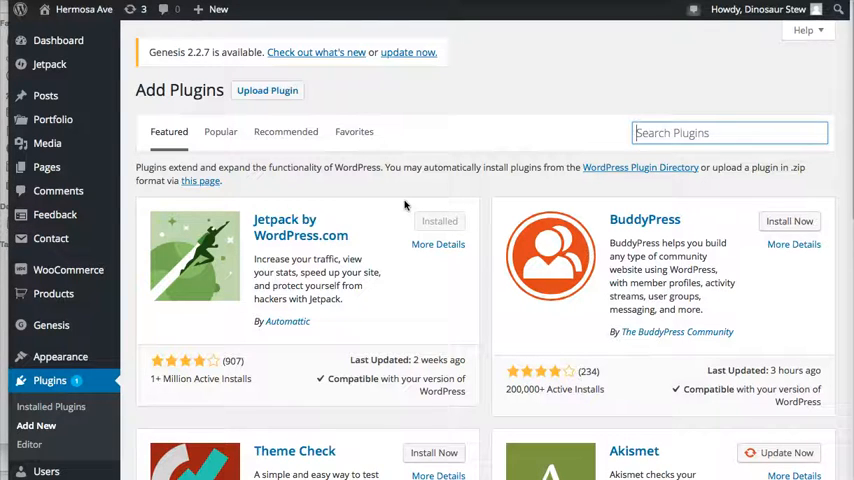
{"action": "mouse_move", "coordinate": [443, 180]}
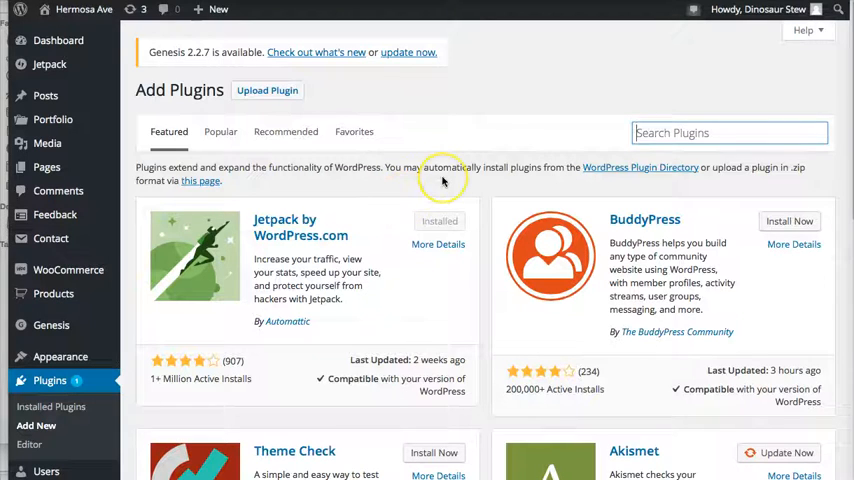
{"action": "mouse_move", "coordinate": [348, 75]}
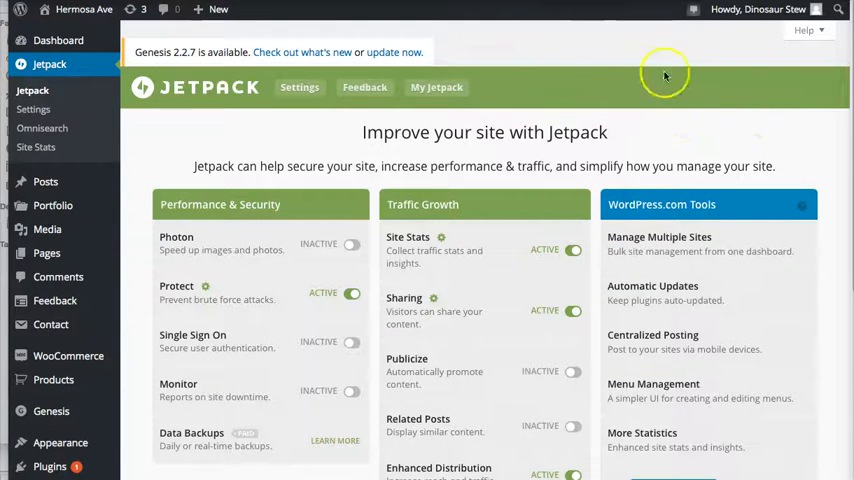
{"action": "mouse_move", "coordinate": [685, 131]}
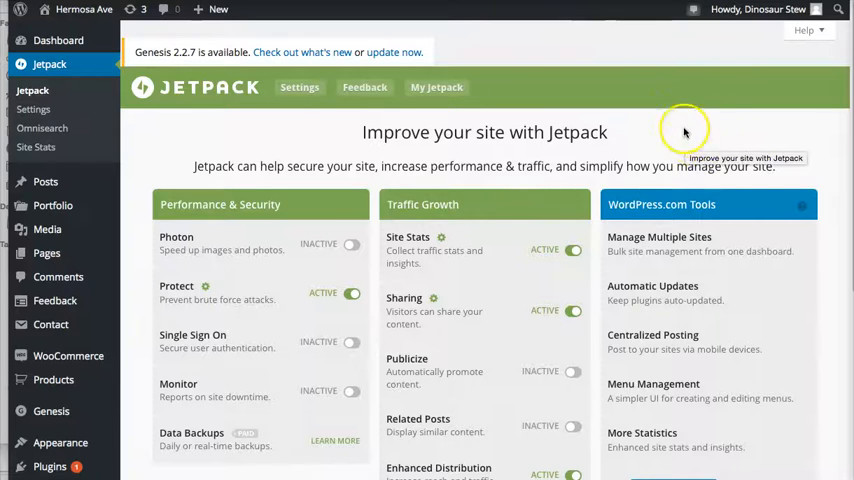
{"action": "mouse_move", "coordinate": [678, 136]}
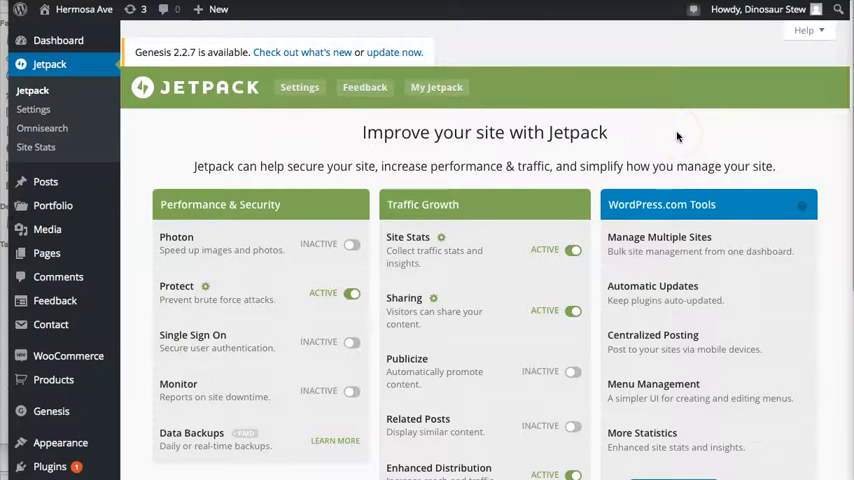
{"action": "mouse_move", "coordinate": [678, 136]}
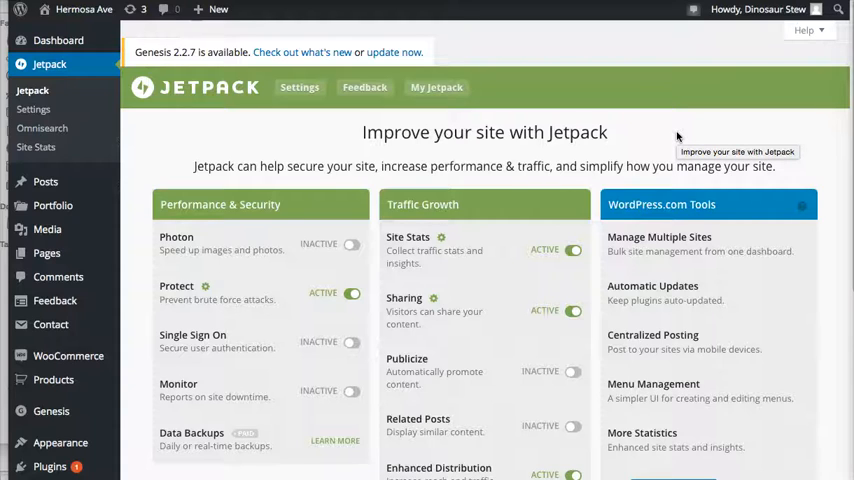
{"action": "mouse_move", "coordinate": [548, 131]}
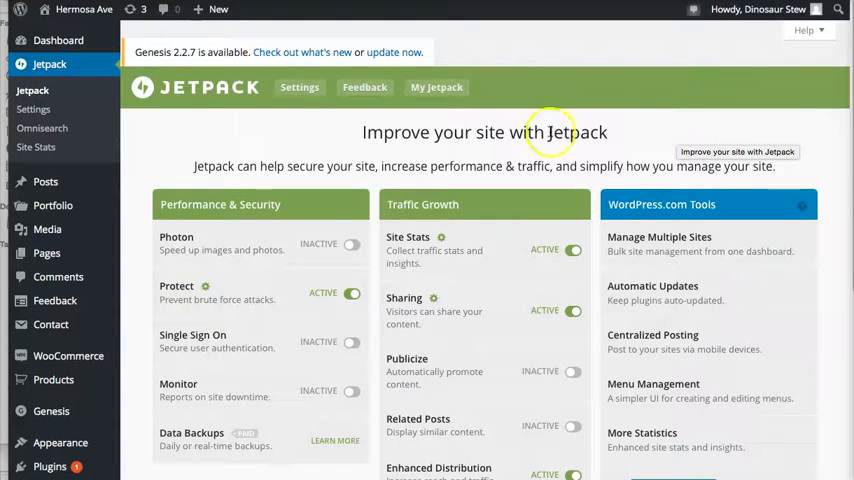
{"action": "mouse_move", "coordinate": [617, 140]}
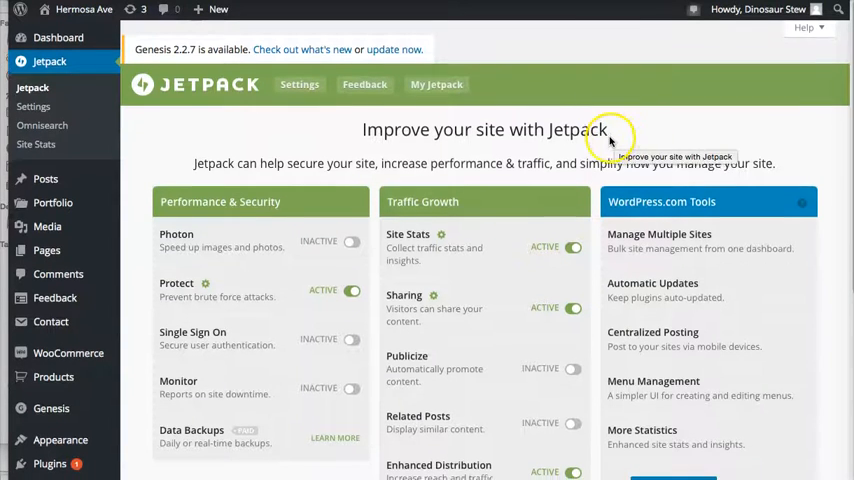
{"action": "scroll", "scroll_direction": "down", "scroll_amount": 3}
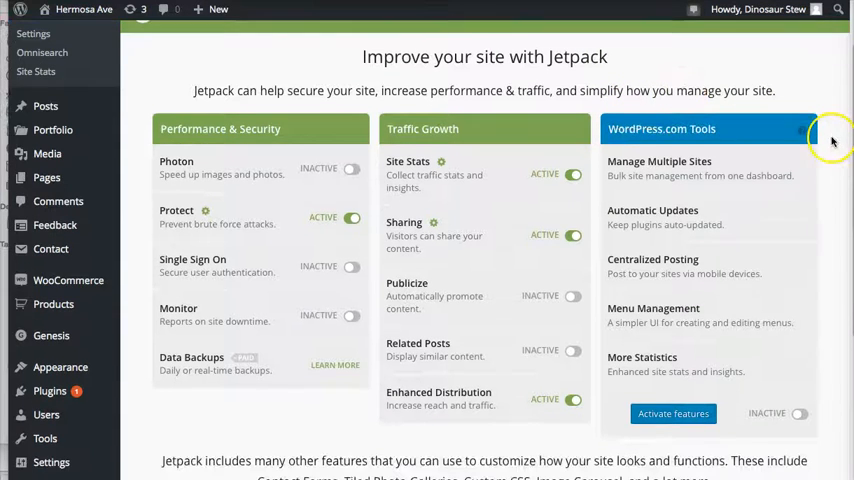
{"action": "scroll", "scroll_direction": "down", "scroll_amount": 3}
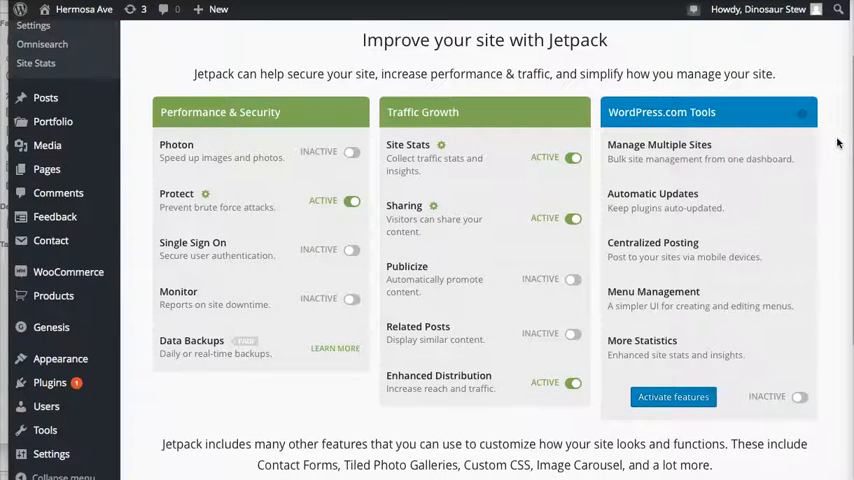
{"action": "scroll", "scroll_direction": "down", "scroll_amount": 3}
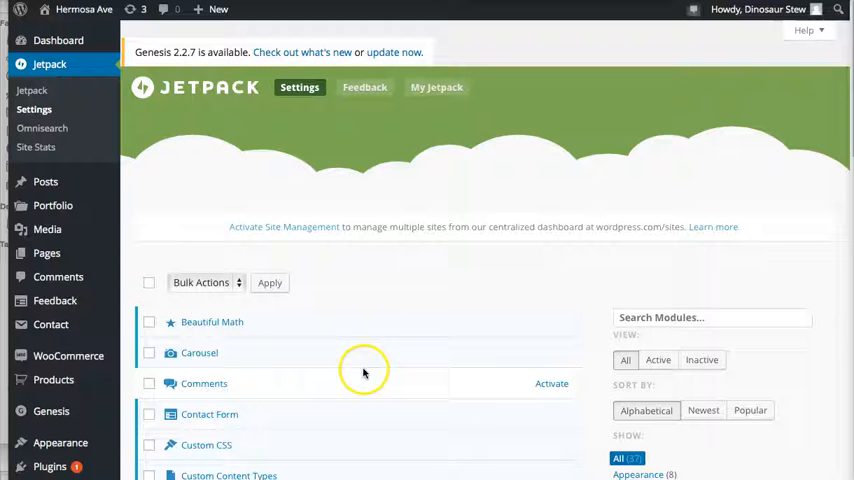
{"action": "mouse_move", "coordinate": [603, 260]}
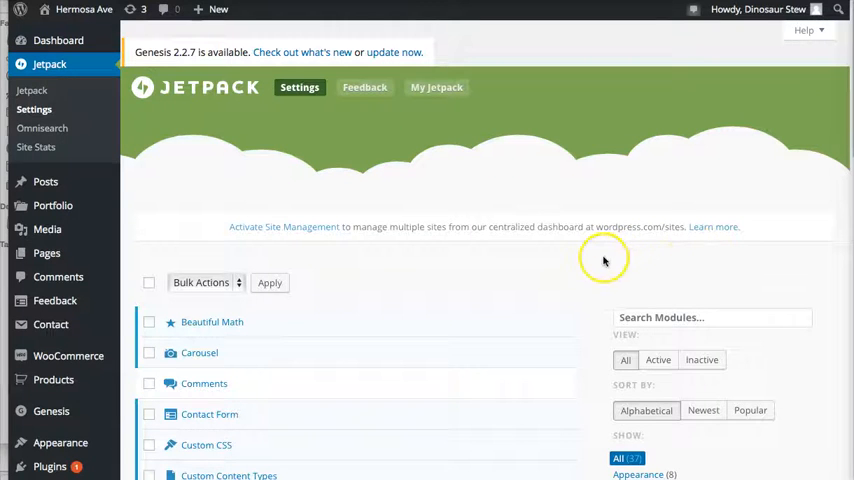
{"action": "scroll", "scroll_direction": "down", "scroll_amount": 3}
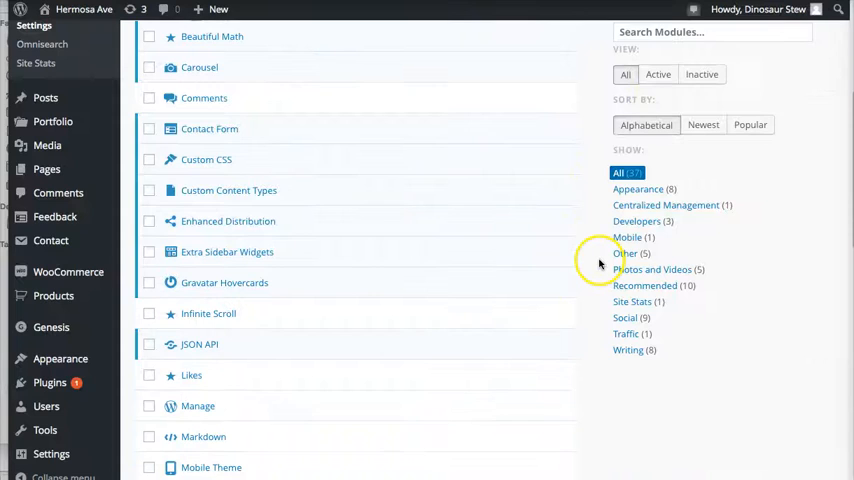
{"action": "scroll", "scroll_direction": "up", "scroll_amount": 3}
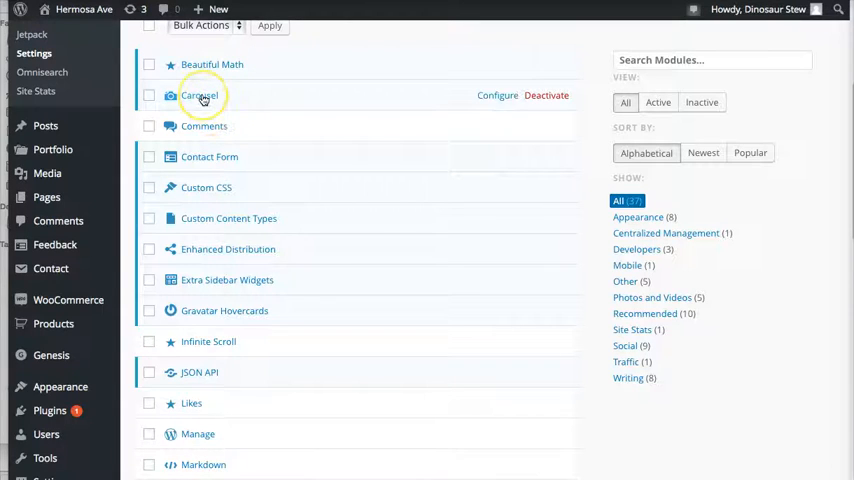
{"action": "scroll", "scroll_direction": "down", "scroll_amount": 3}
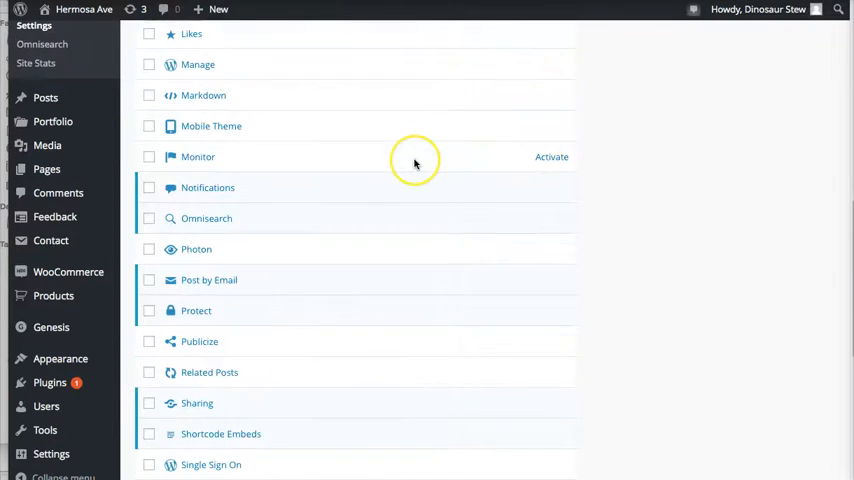
{"action": "scroll", "scroll_direction": "down", "scroll_amount": 3}
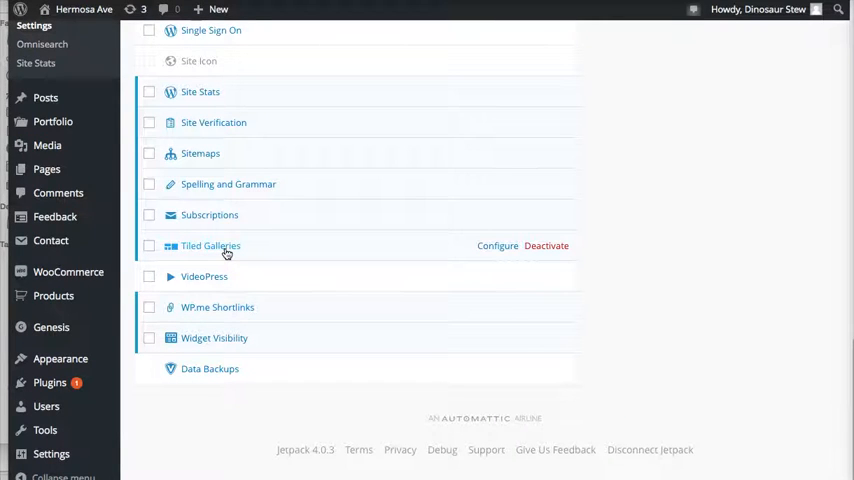
{"action": "mouse_move", "coordinate": [270, 247]}
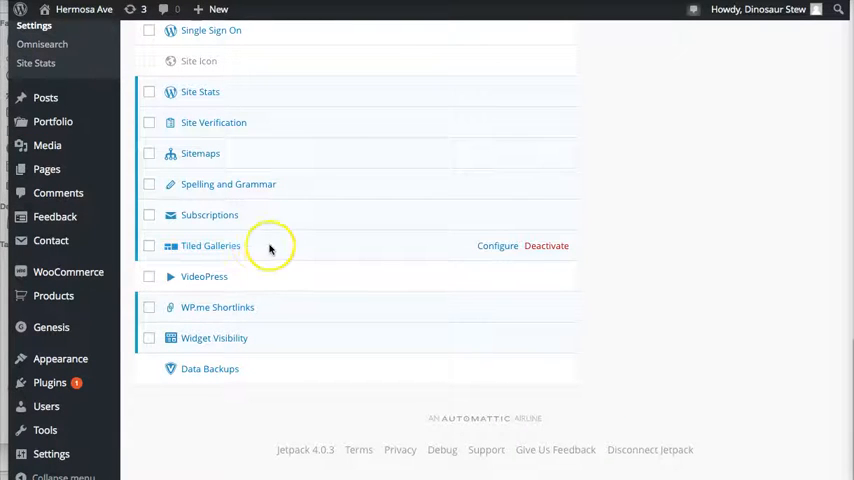
{"action": "mouse_move", "coordinate": [440, 253]}
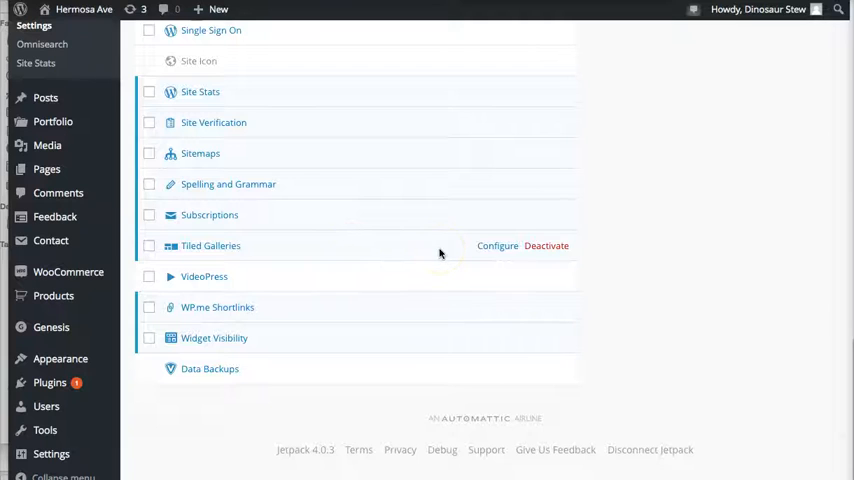
{"action": "mouse_move", "coordinate": [520, 248]}
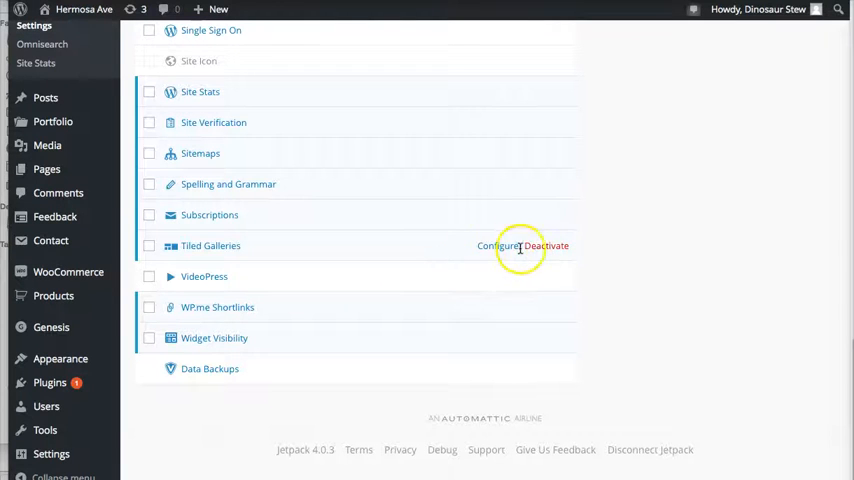
{"action": "mouse_move", "coordinate": [547, 246]}
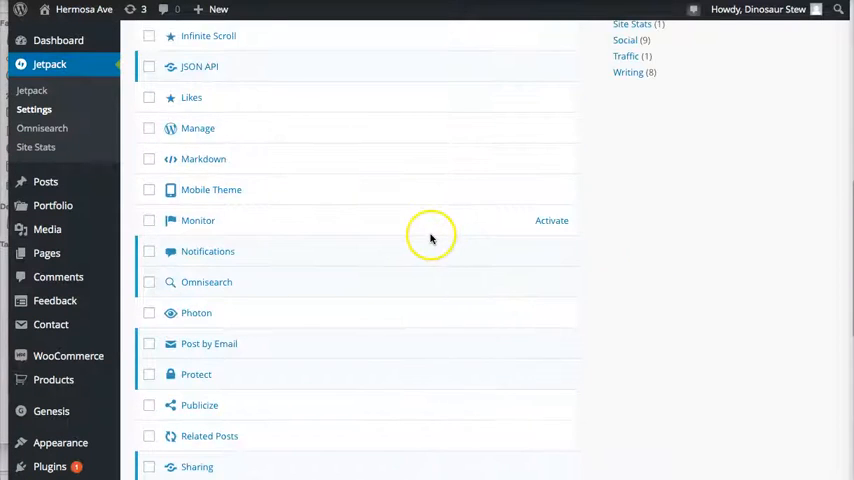
{"action": "scroll", "scroll_direction": "up", "scroll_amount": 3}
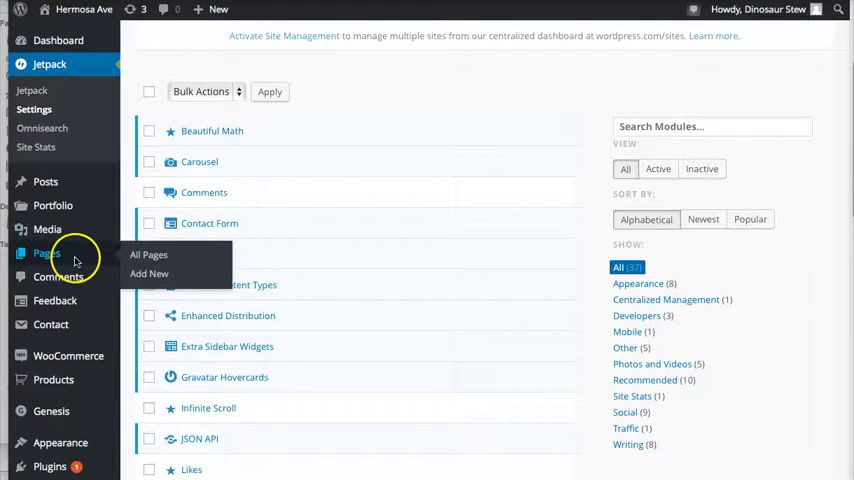
{"action": "mouse_move", "coordinate": [148, 273]}
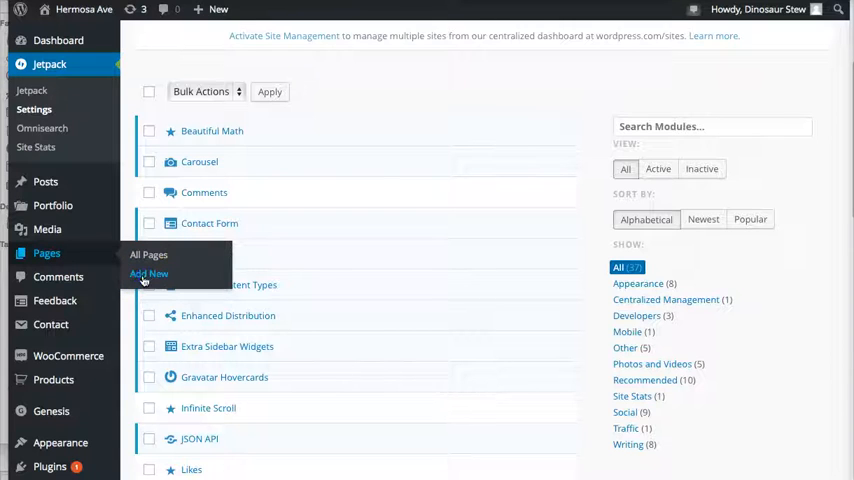
Step: Choose Pages > Add New to open a blank page editor
{"action": "left_click", "coordinate": [149, 274]}
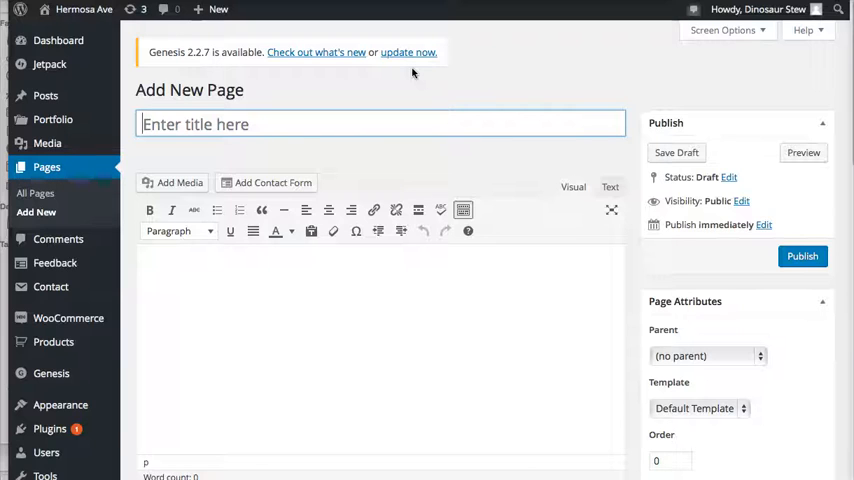
Step: Title the page 'Wedding Photography' and open the Add Media library
{"action": "type", "text": "Wedding Photography"}
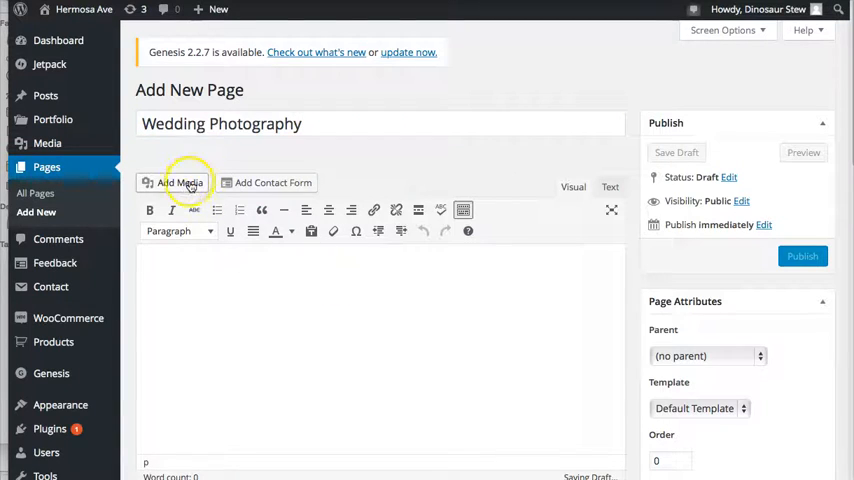
{"action": "left_click", "coordinate": [175, 182]}
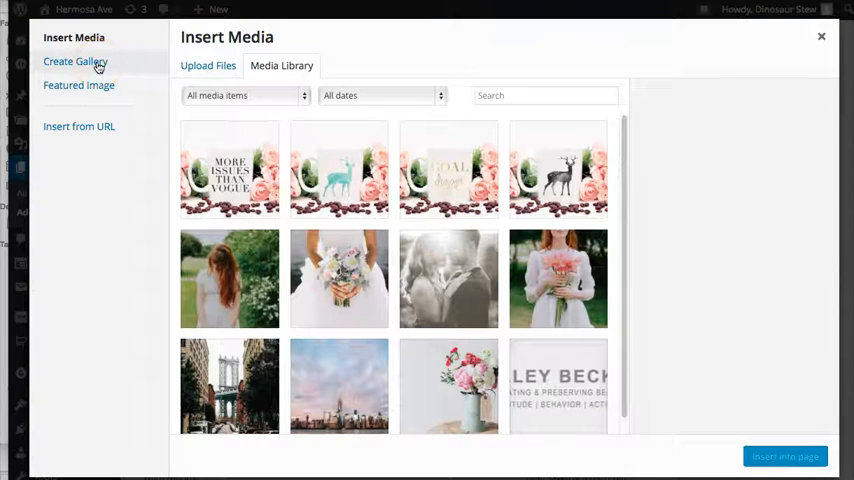
Step: Start Create Gallery, check Upload Files, then select the wedding and bridge street photos
{"action": "left_click", "coordinate": [75, 61]}
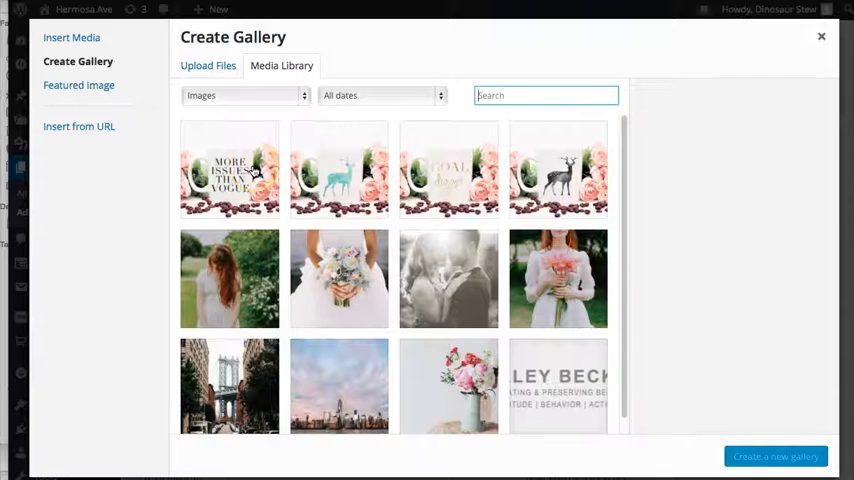
{"action": "mouse_move", "coordinate": [284, 135]}
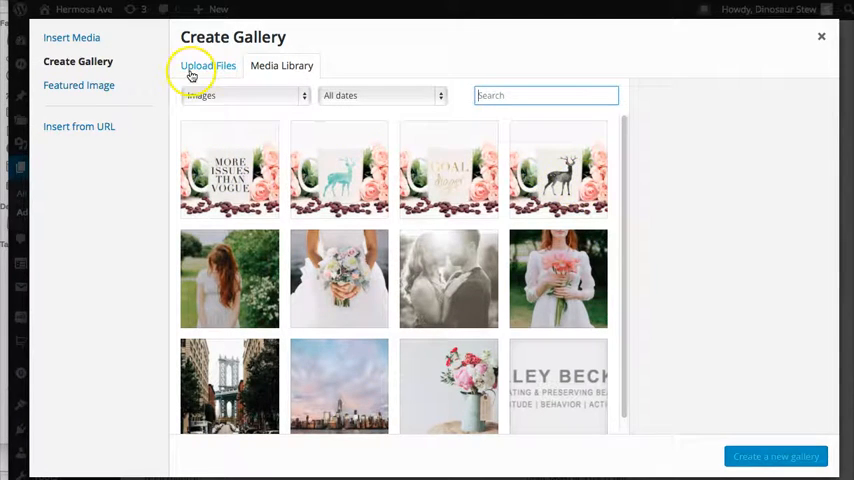
{"action": "left_click", "coordinate": [207, 65]}
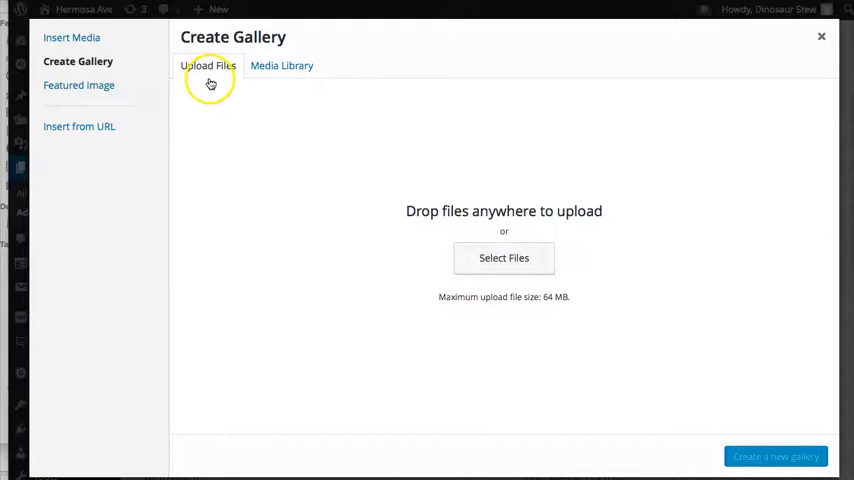
{"action": "mouse_move", "coordinate": [265, 137]}
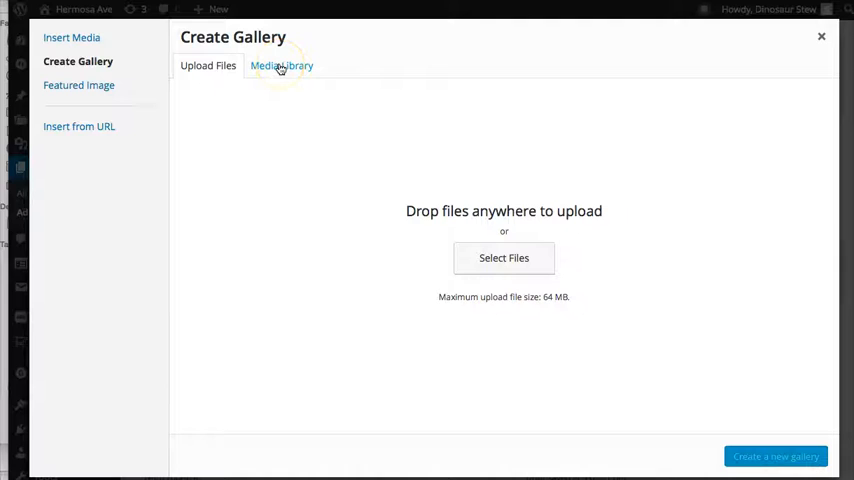
{"action": "left_click", "coordinate": [281, 65]}
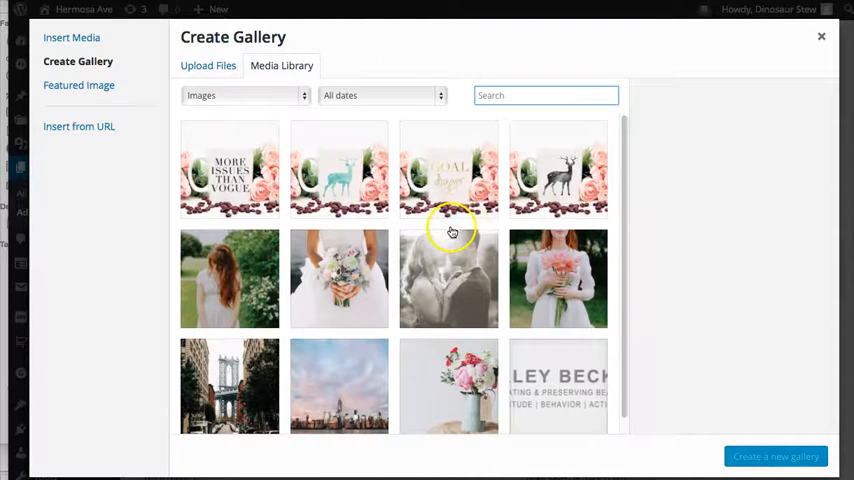
{"action": "mouse_move", "coordinate": [246, 258]}
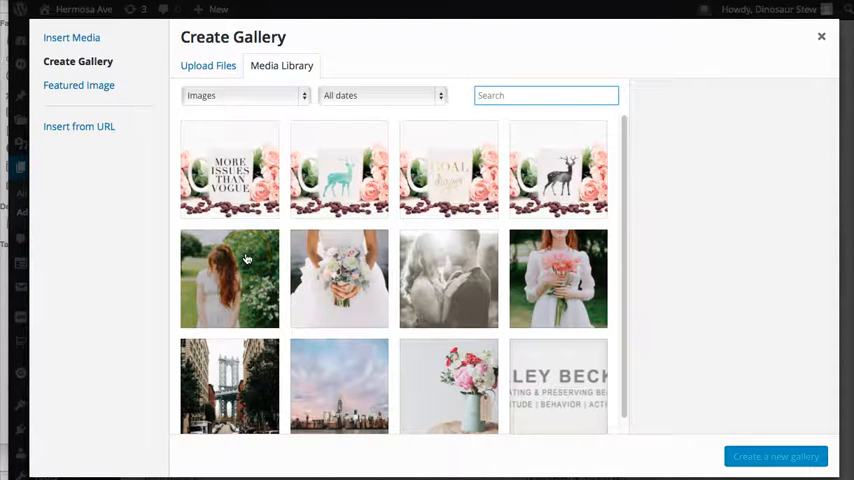
{"action": "left_click", "coordinate": [448, 278]}
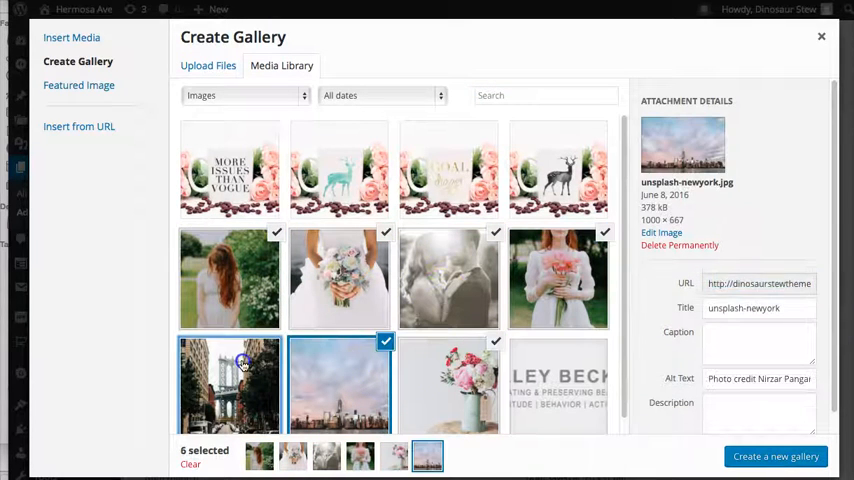
{"action": "left_click", "coordinate": [229, 384]}
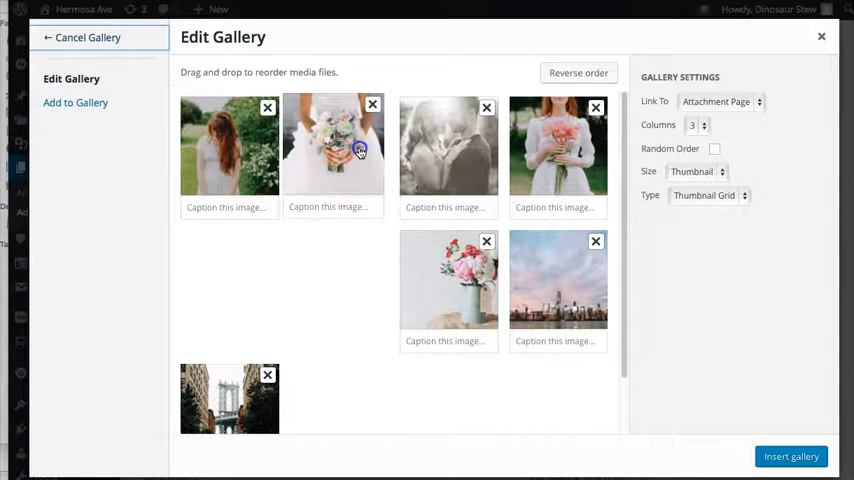
Step: Drag the bouquet bride photo later, bridge street to second, and the couple photo last
{"action": "left_click_drag", "start_coordinate": [333, 145], "coordinate": [229, 145]}
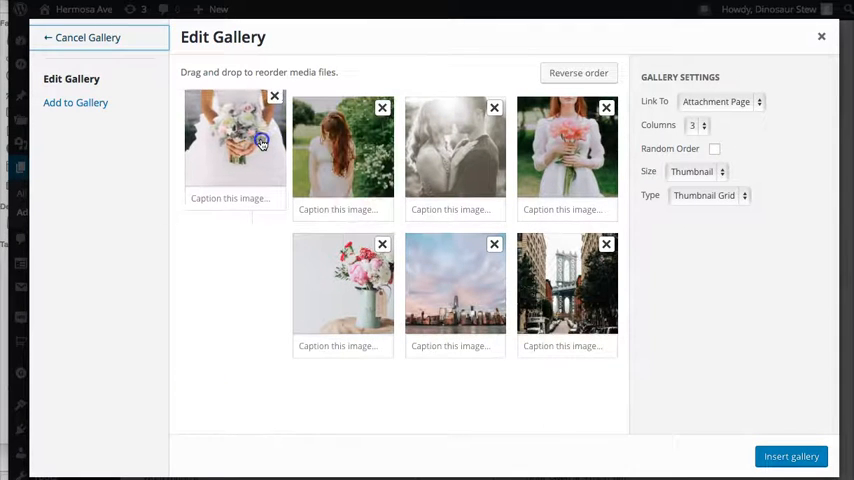
{"action": "left_click_drag", "start_coordinate": [235, 140], "coordinate": [490, 290]}
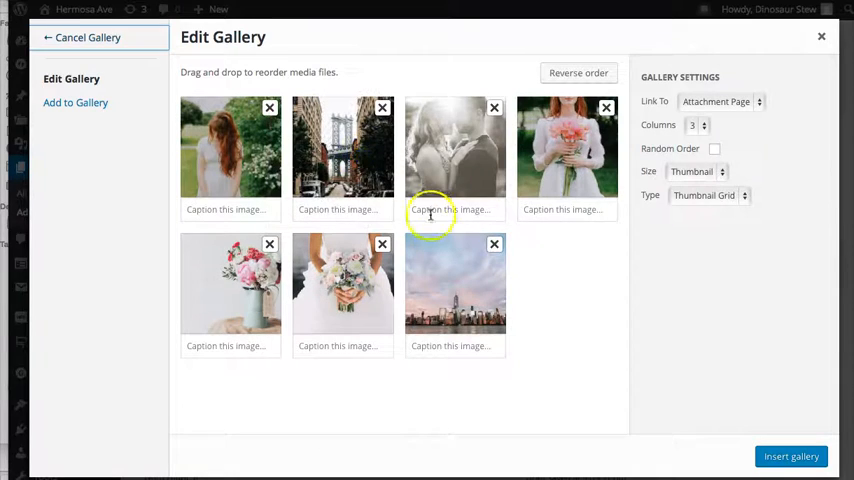
{"action": "left_click_drag", "start_coordinate": [455, 145], "coordinate": [455, 283]}
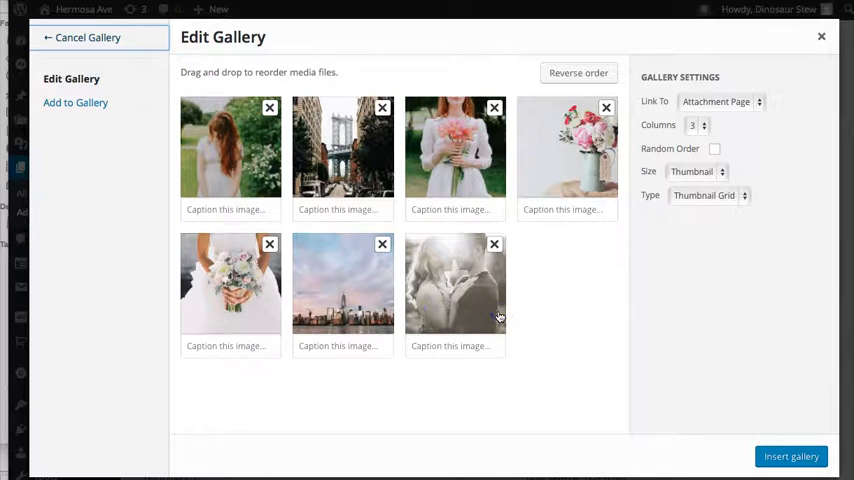
{"action": "mouse_move", "coordinate": [490, 275]}
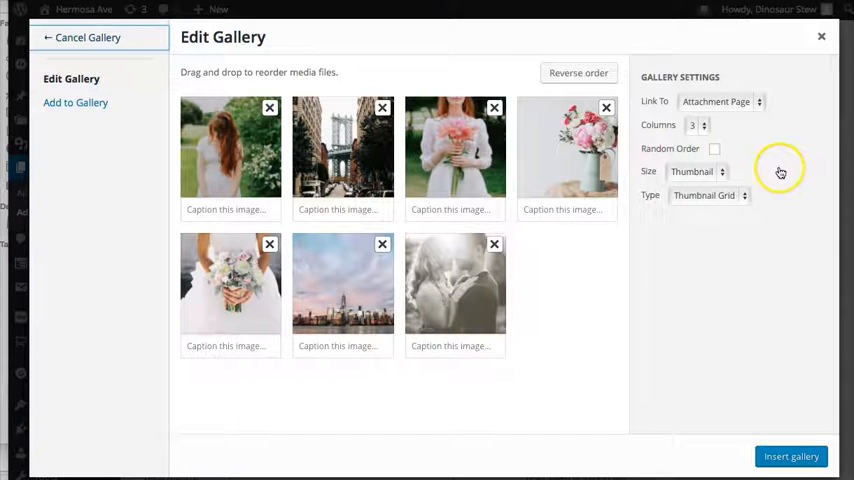
{"action": "mouse_move", "coordinate": [658, 77]}
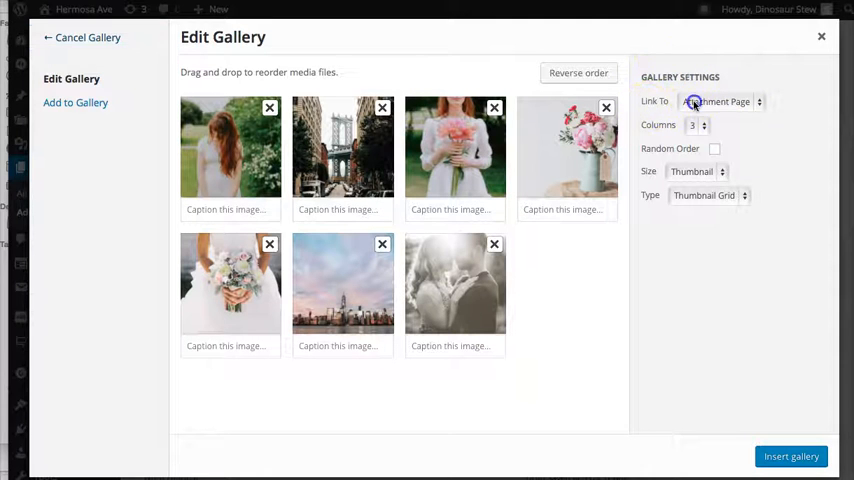
Step: Set gallery Link To Media File, Size to Full Size, and Type to Tiled Mosaic
{"action": "left_click", "coordinate": [720, 101]}
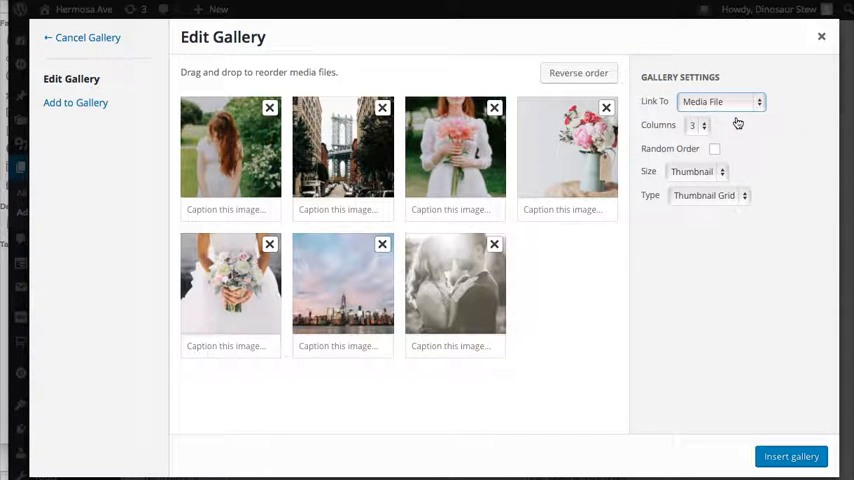
{"action": "mouse_move", "coordinate": [699, 125]}
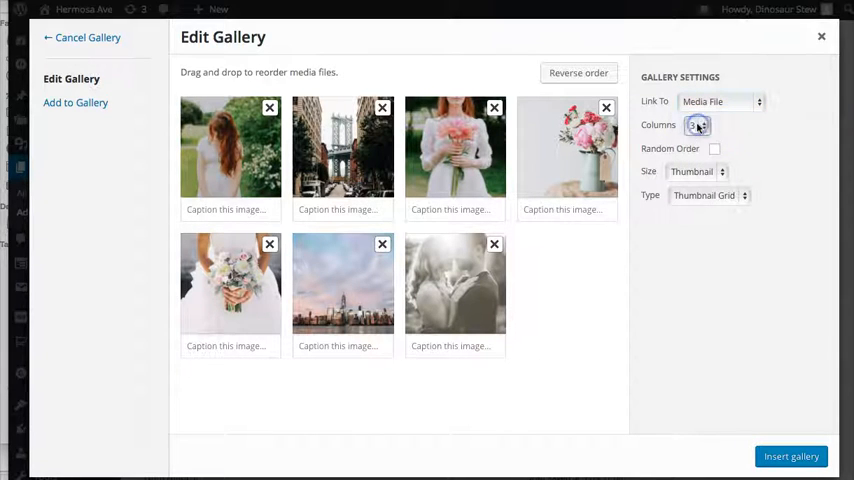
{"action": "left_click", "coordinate": [691, 171]}
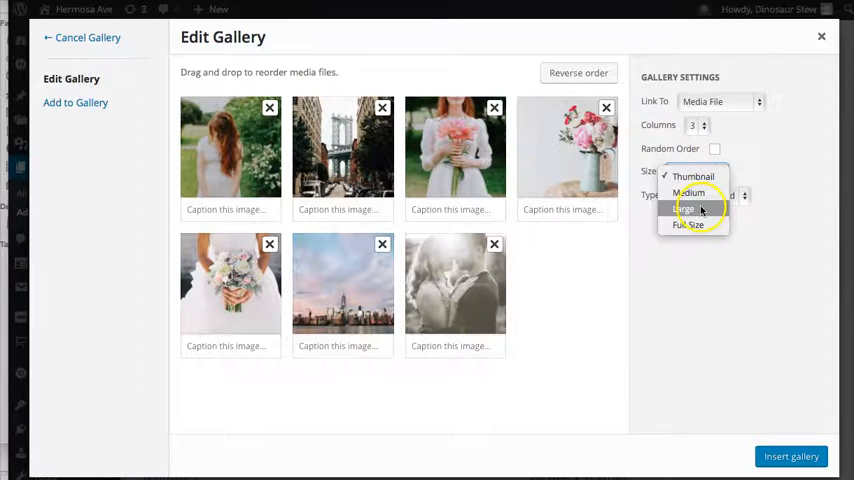
{"action": "left_click", "coordinate": [689, 224]}
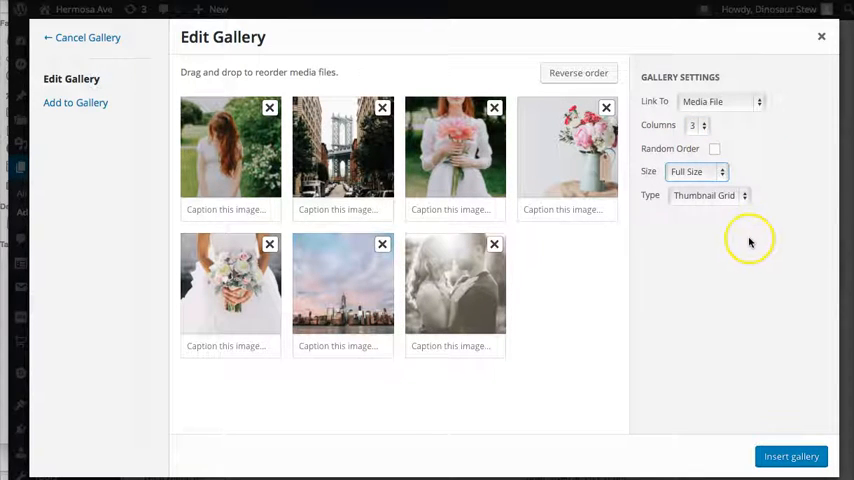
{"action": "left_click", "coordinate": [709, 195]}
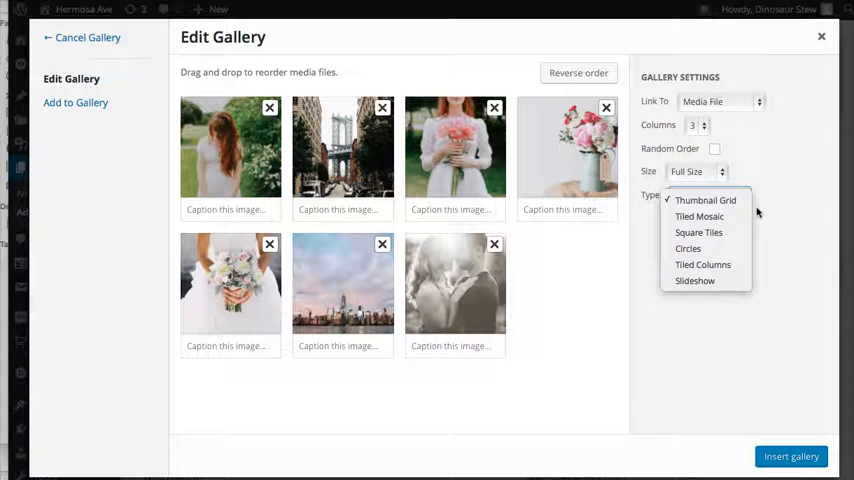
{"action": "mouse_move", "coordinate": [699, 217]}
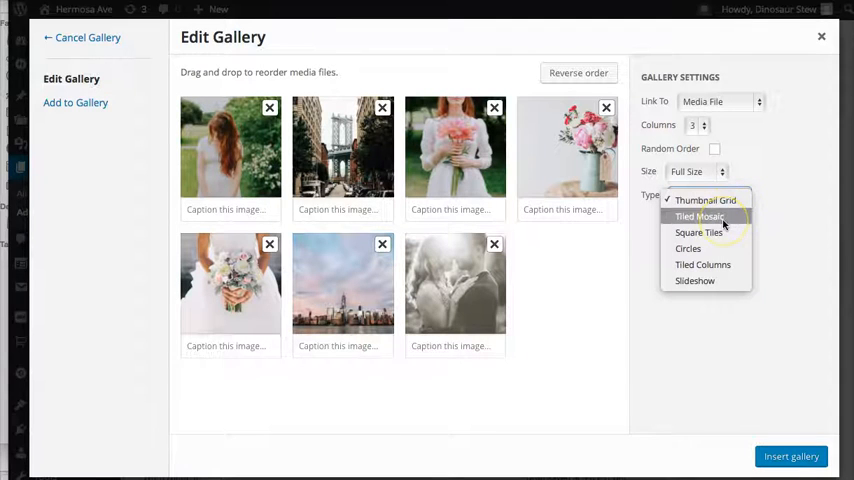
{"action": "left_click", "coordinate": [699, 217]}
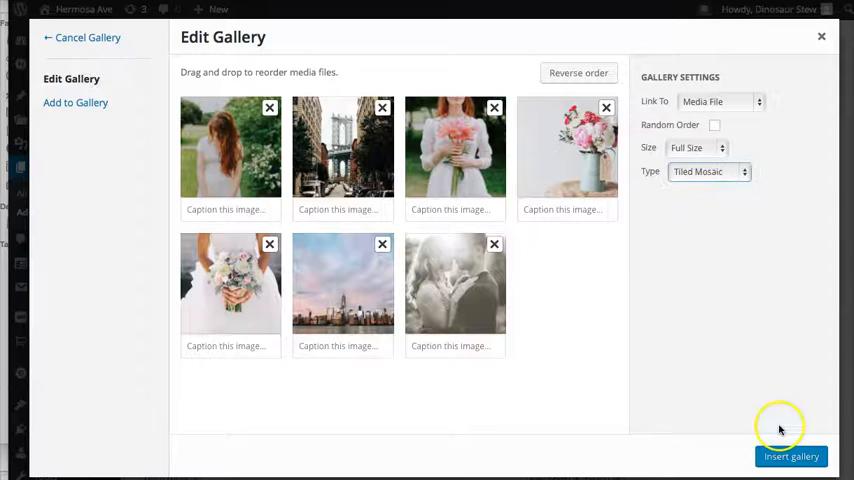
{"action": "mouse_move", "coordinate": [776, 400]}
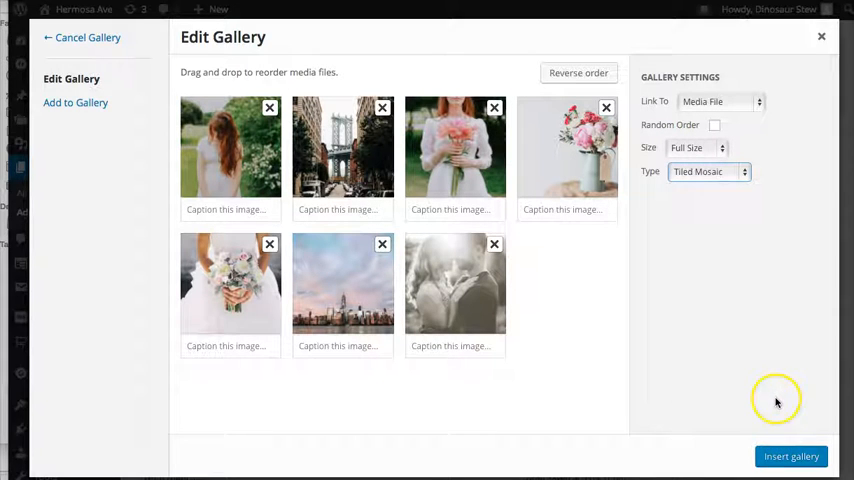
{"action": "mouse_move", "coordinate": [791, 456]}
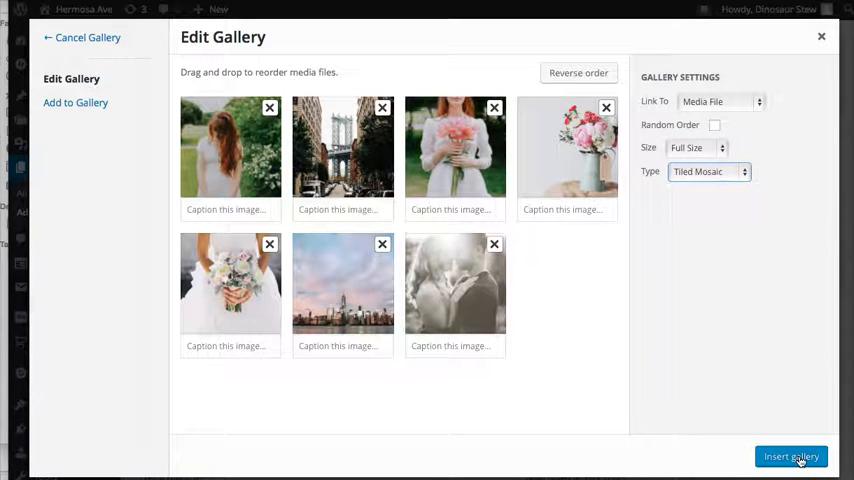
Step: Insert the tiled gallery into the page, check the images, and preview the page
{"action": "left_click", "coordinate": [791, 457]}
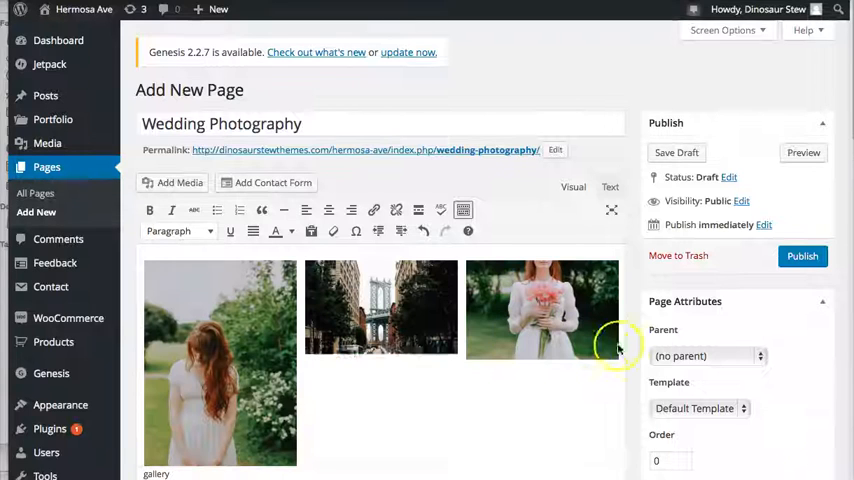
{"action": "scroll", "scroll_direction": "down", "scroll_amount": 3}
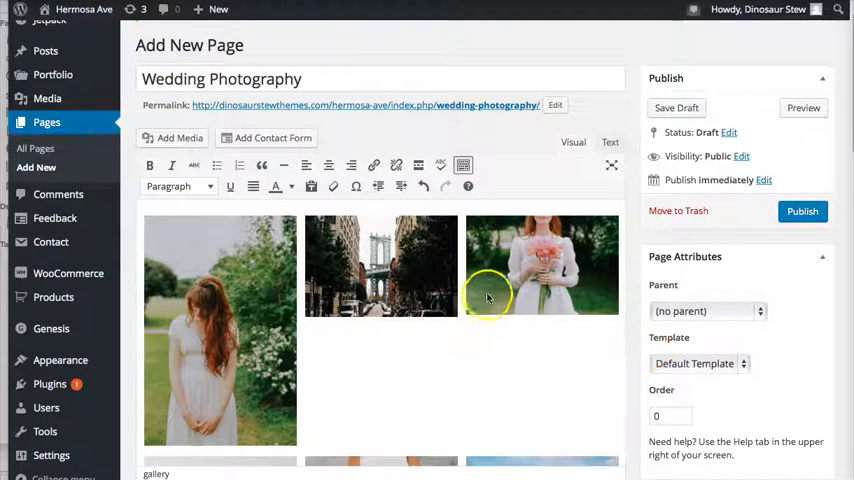
{"action": "mouse_move", "coordinate": [600, 305]}
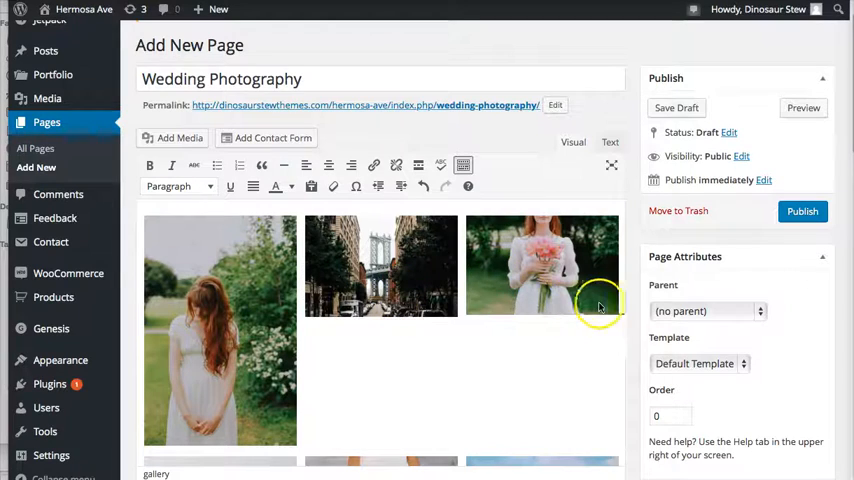
{"action": "mouse_move", "coordinate": [588, 306]}
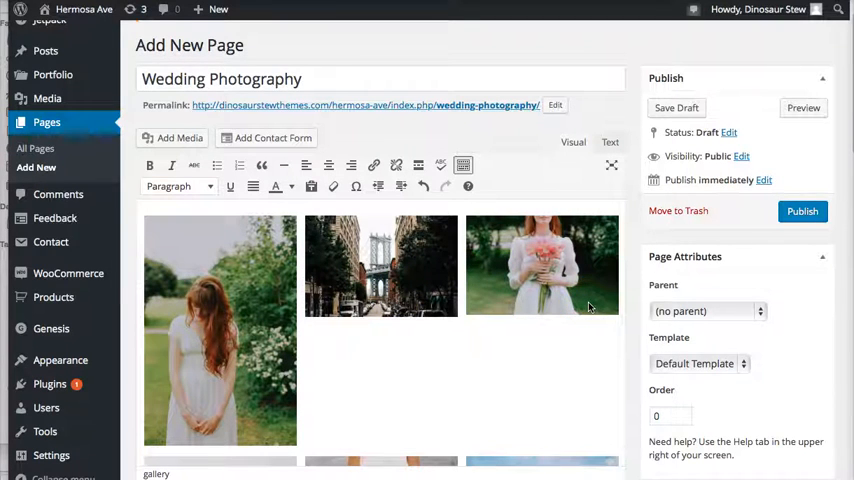
{"action": "mouse_move", "coordinate": [575, 103]}
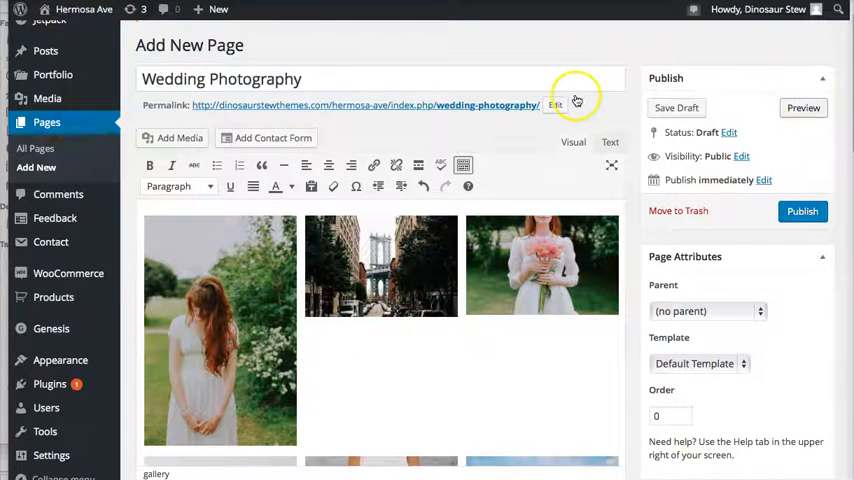
{"action": "left_click", "coordinate": [803, 107]}
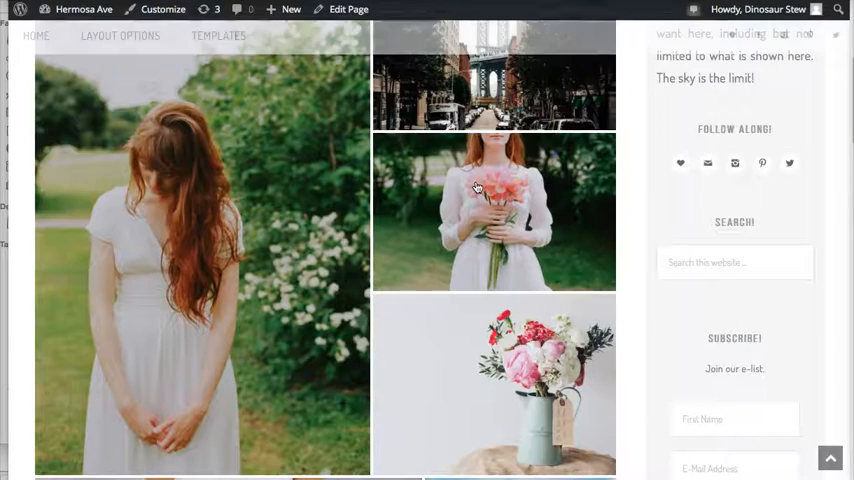
Step: Advance the preview carousel to the next photo, then close the carousel
{"action": "scroll", "scroll_direction": "down", "scroll_amount": 3}
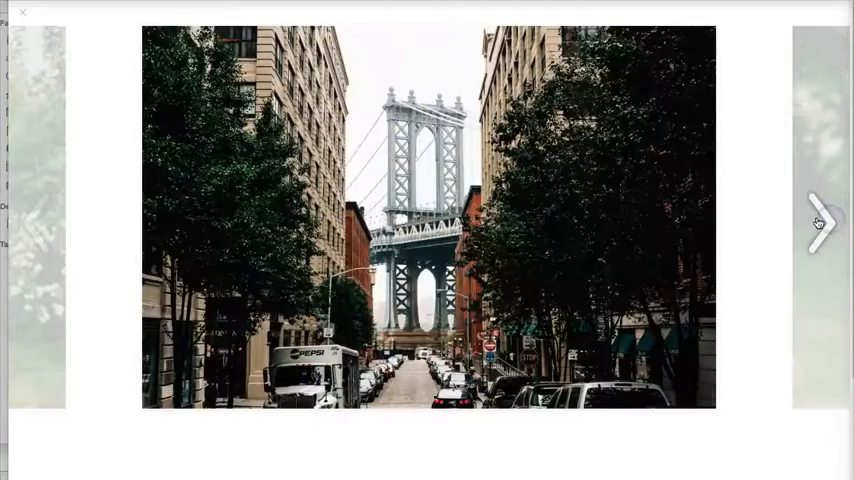
{"action": "left_click", "coordinate": [816, 223]}
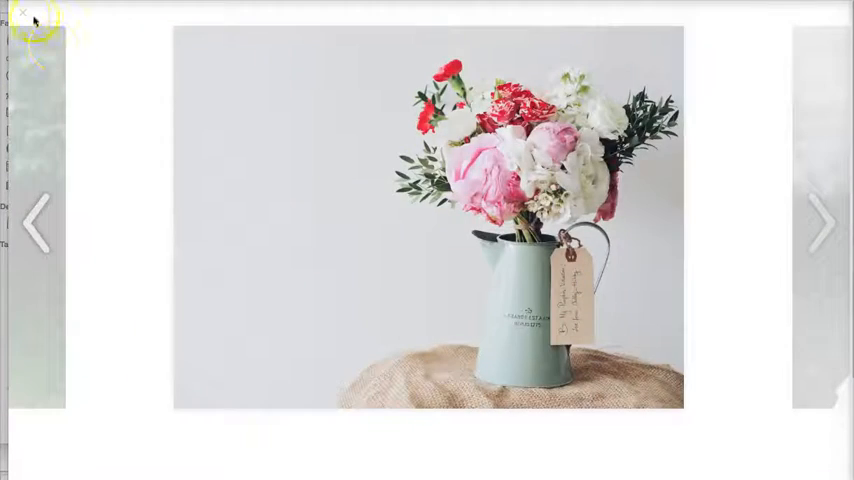
{"action": "left_click", "coordinate": [22, 12]}
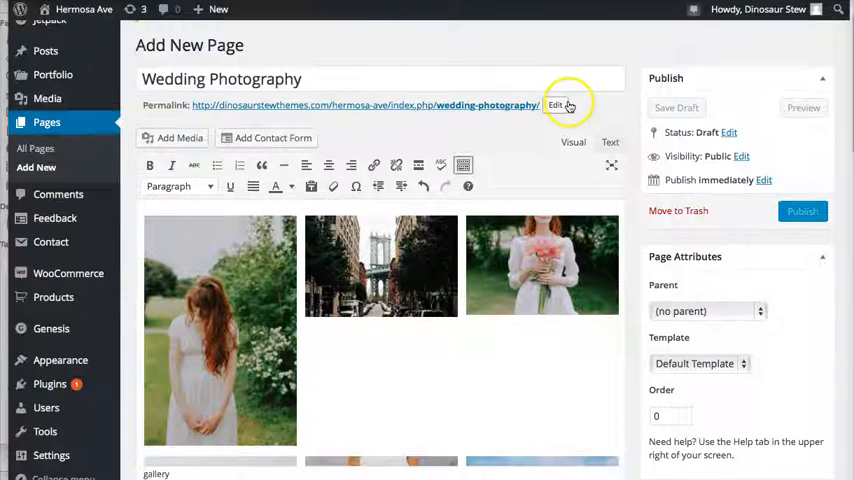